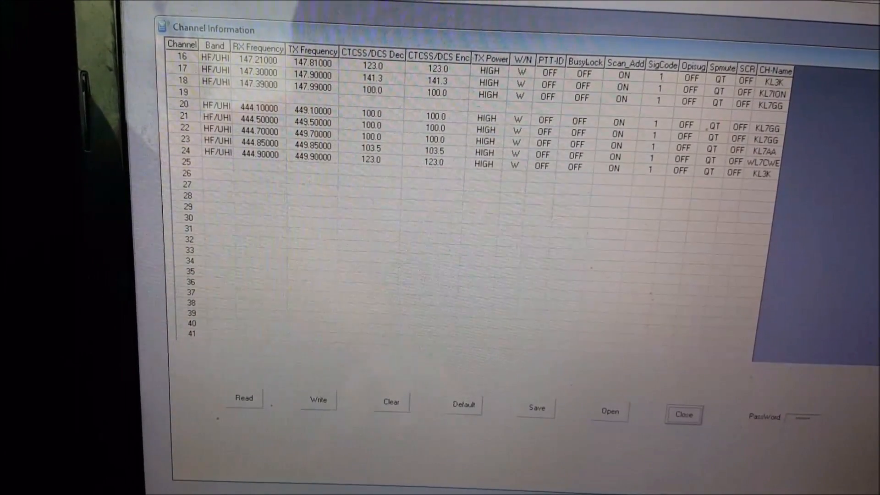
# Load the FBandANCH.dat channel file so channels 0–25 fill the table
pyautogui.scroll(3)
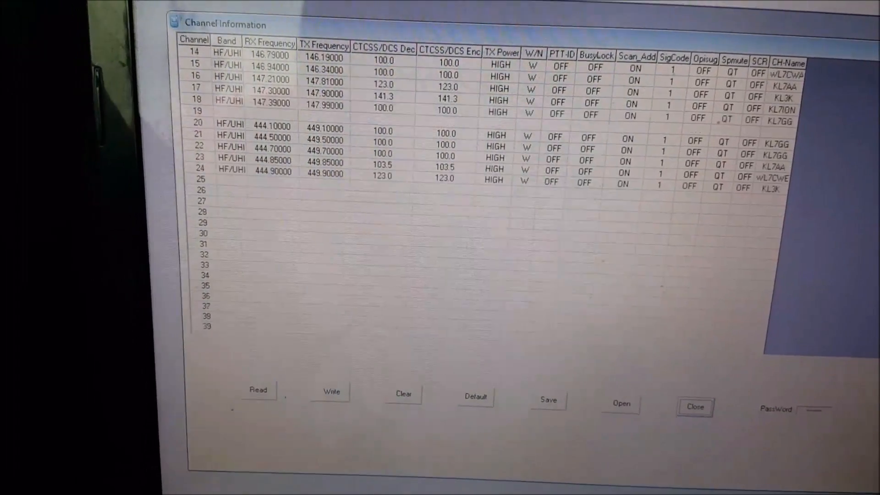
pyautogui.scroll(3)
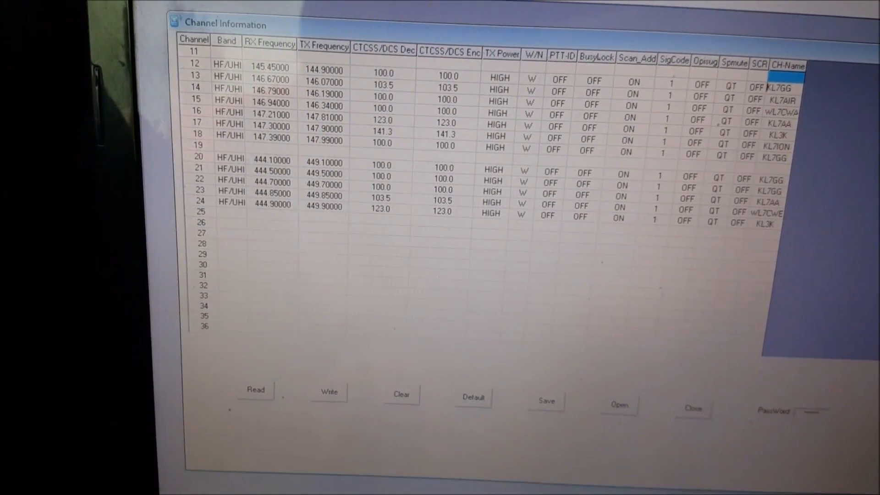
pyautogui.scroll(3)
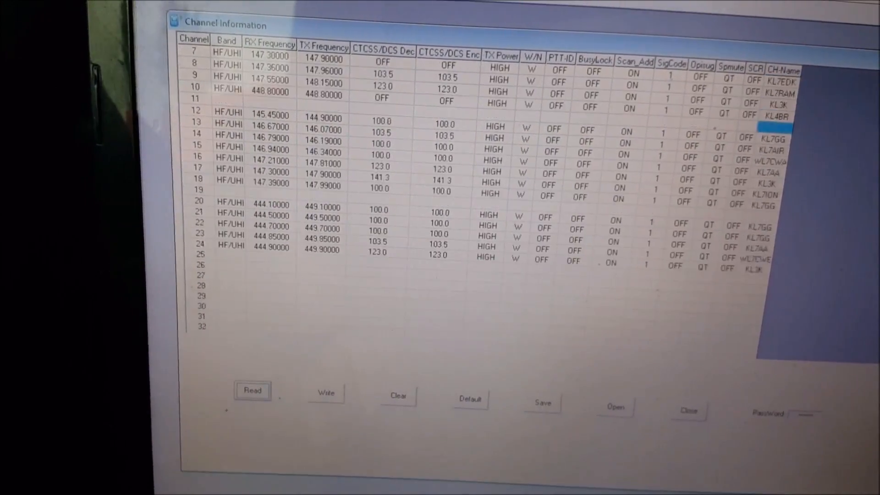
pyautogui.scroll(3)
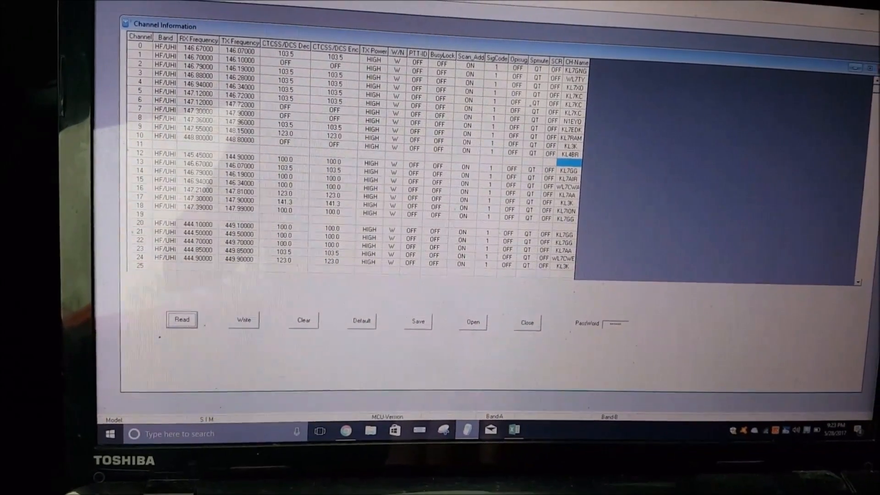
pyautogui.click(472, 322)
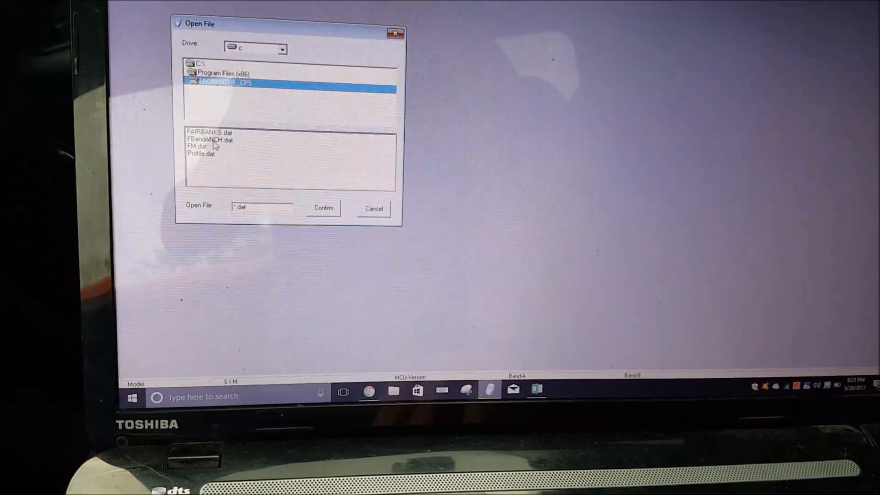
pyautogui.click(211, 139)
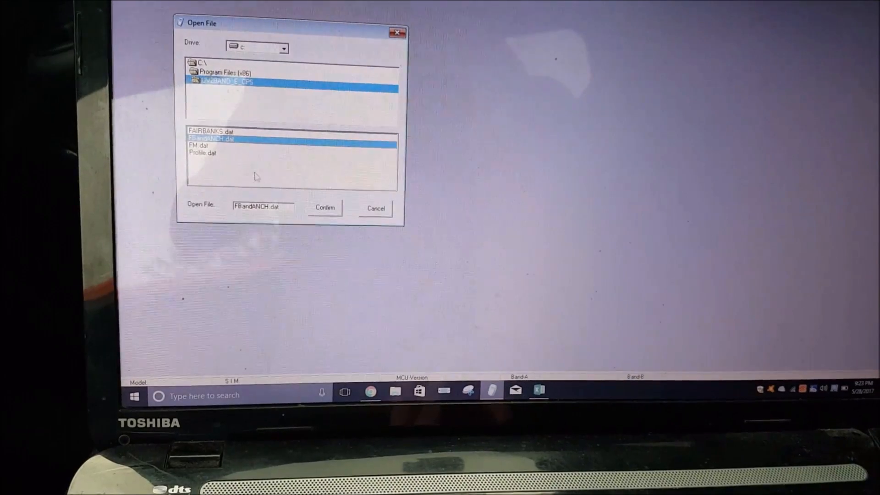
pyautogui.click(324, 208)
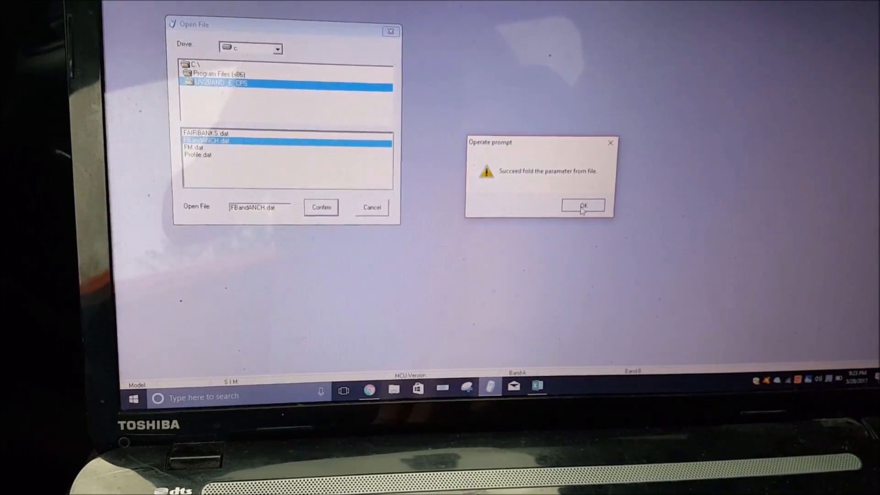
pyautogui.click(583, 206)
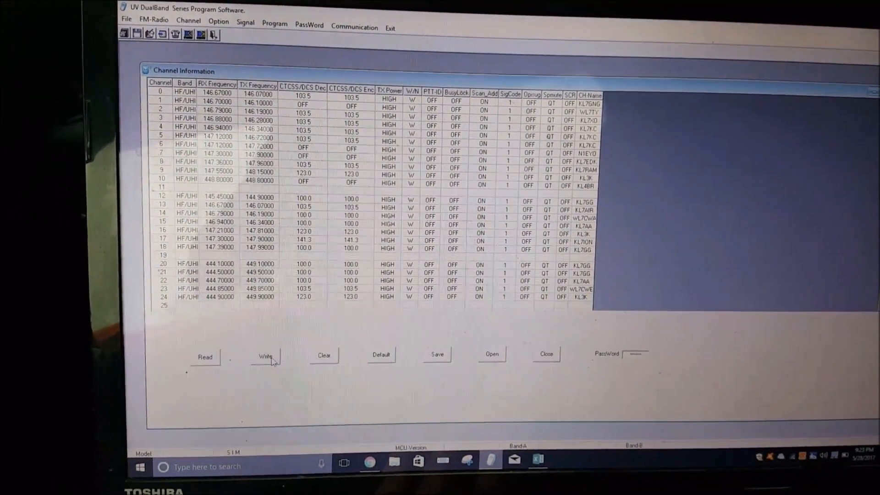
# Attempt a write to the radio, hitting a communication port error, and go to the port settings
pyautogui.click(265, 357)
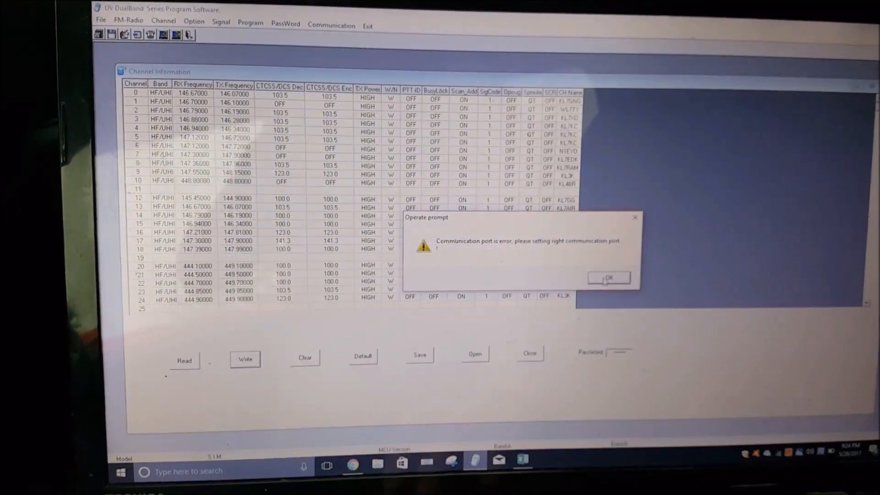
pyautogui.click(609, 277)
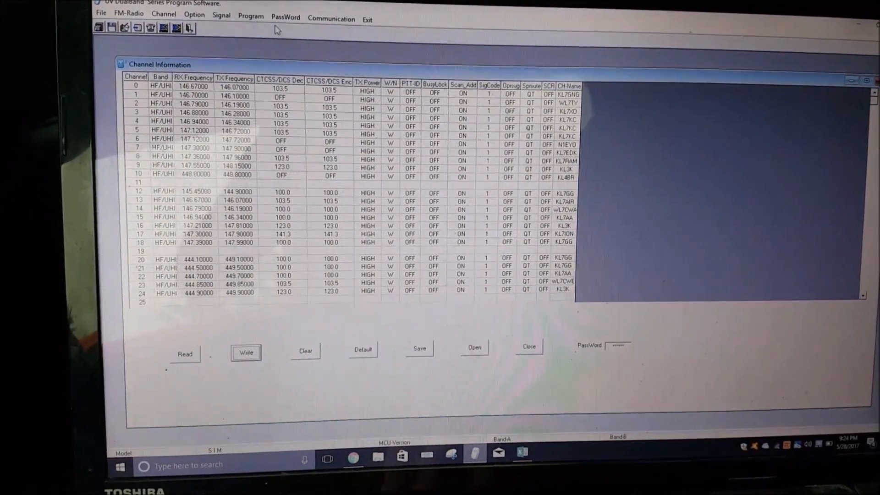
pyautogui.click(331, 18)
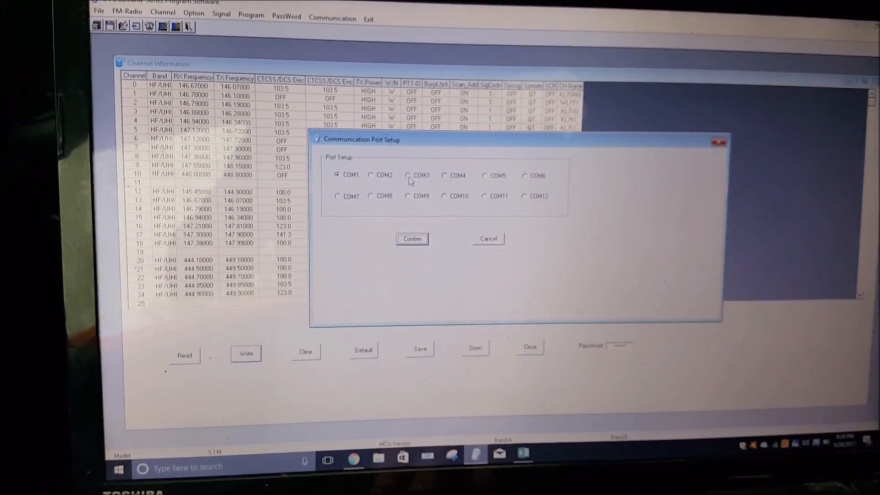
# Try COM3 (fails to open), then set the communication port to COM4 and connect the radio
pyautogui.click(409, 174)
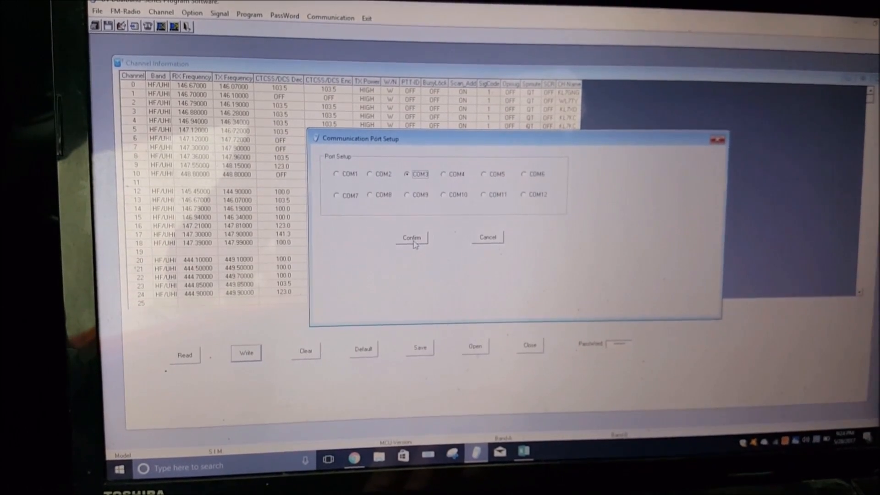
pyautogui.click(411, 237)
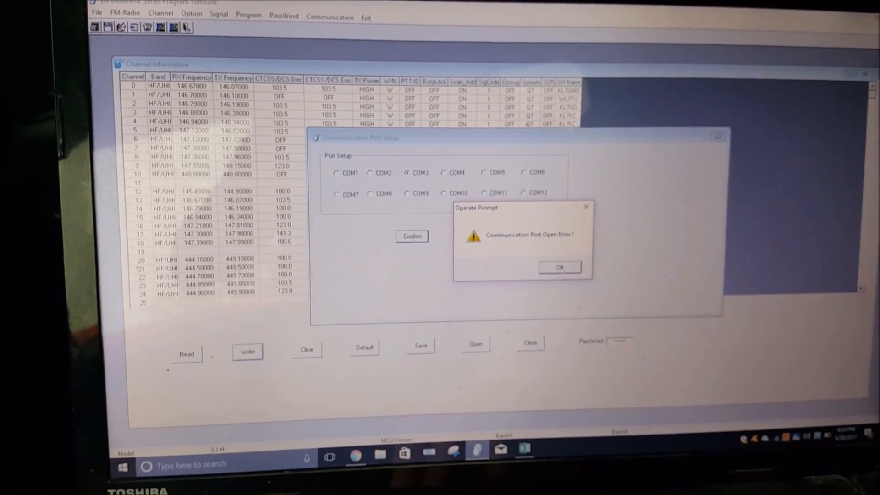
pyautogui.click(559, 267)
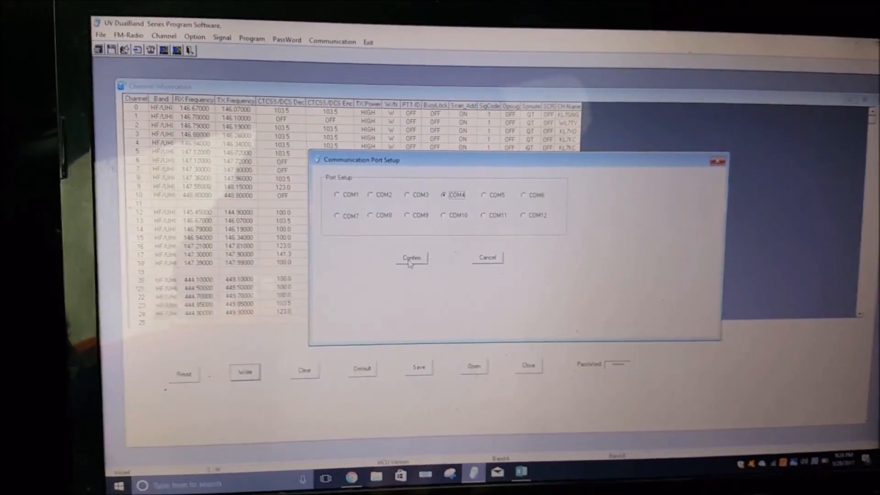
pyautogui.click(411, 257)
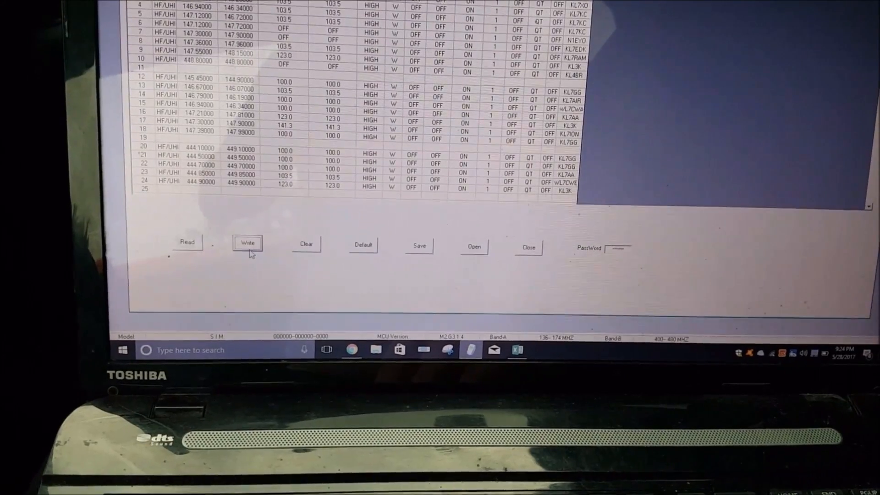
# Write the full channel table to the transceiver and acknowledge the completion prompt
pyautogui.click(248, 242)
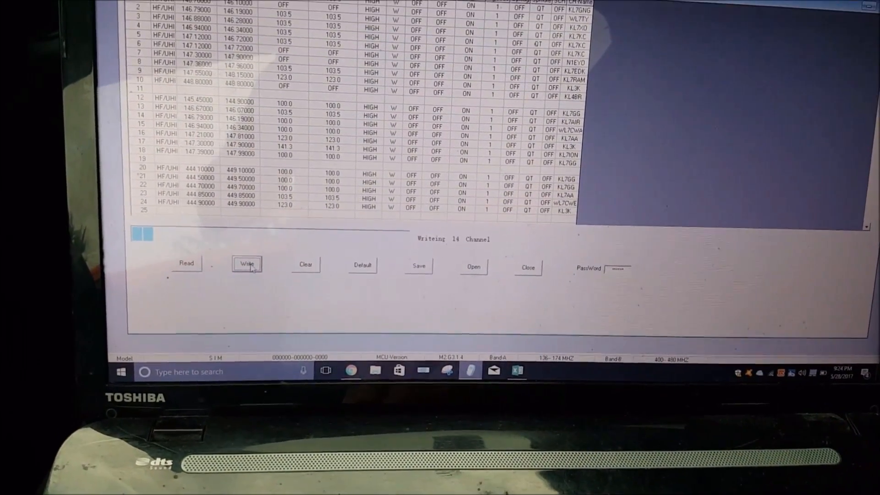
pyautogui.click(246, 263)
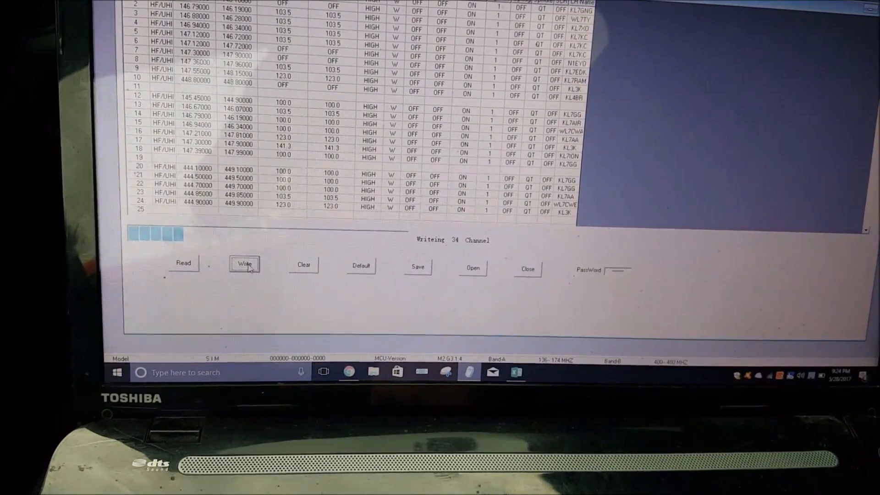
pyautogui.click(244, 264)
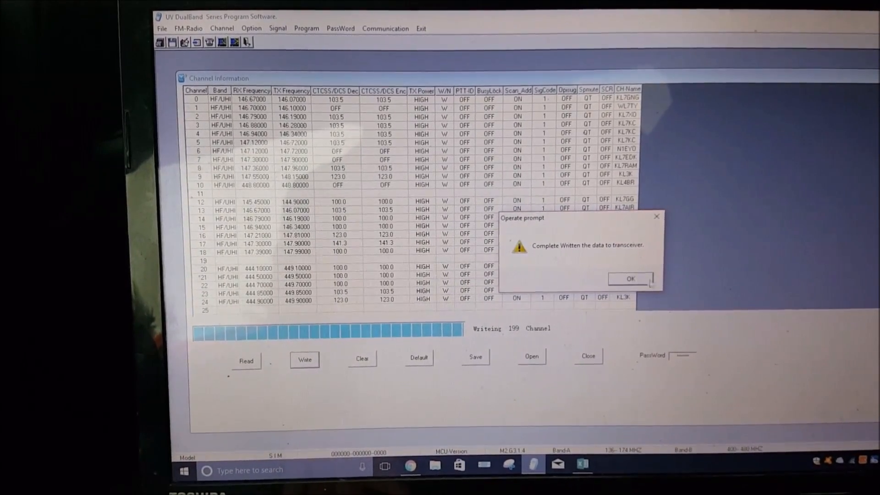
pyautogui.click(629, 278)
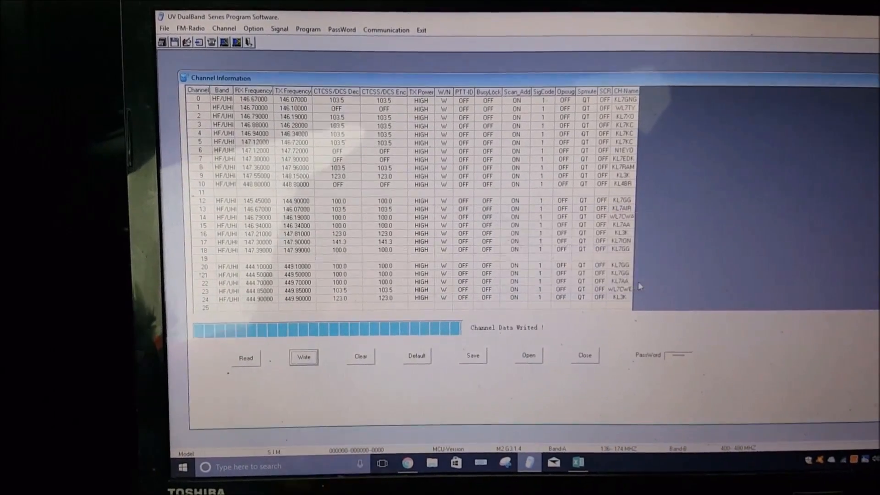